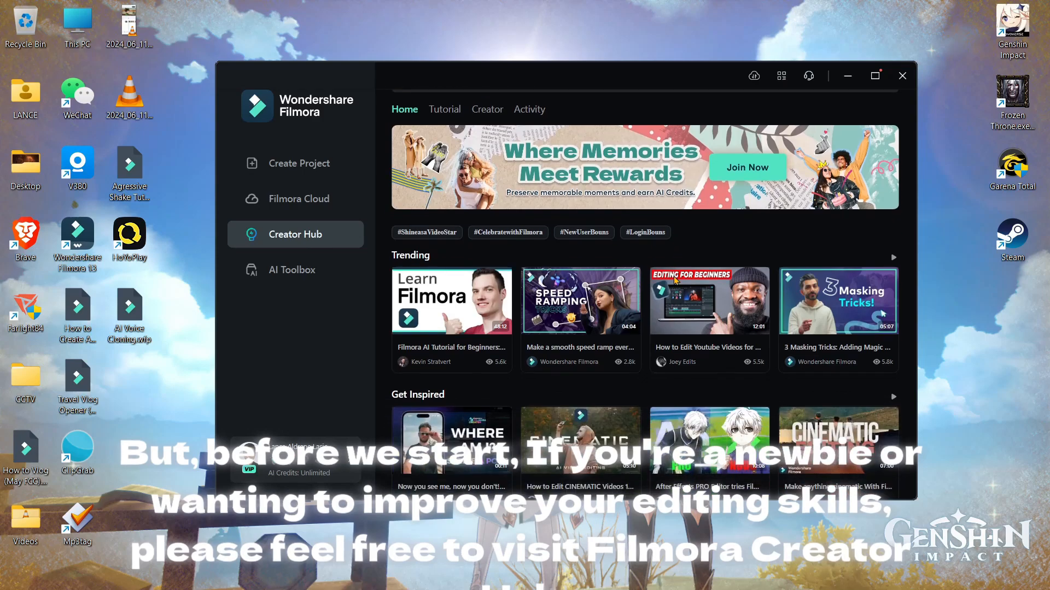
Step: Browse the Filmora start screen and creator tutorials hub
{"action": "scroll", "scroll_direction": "down", "scroll_amount": 3}
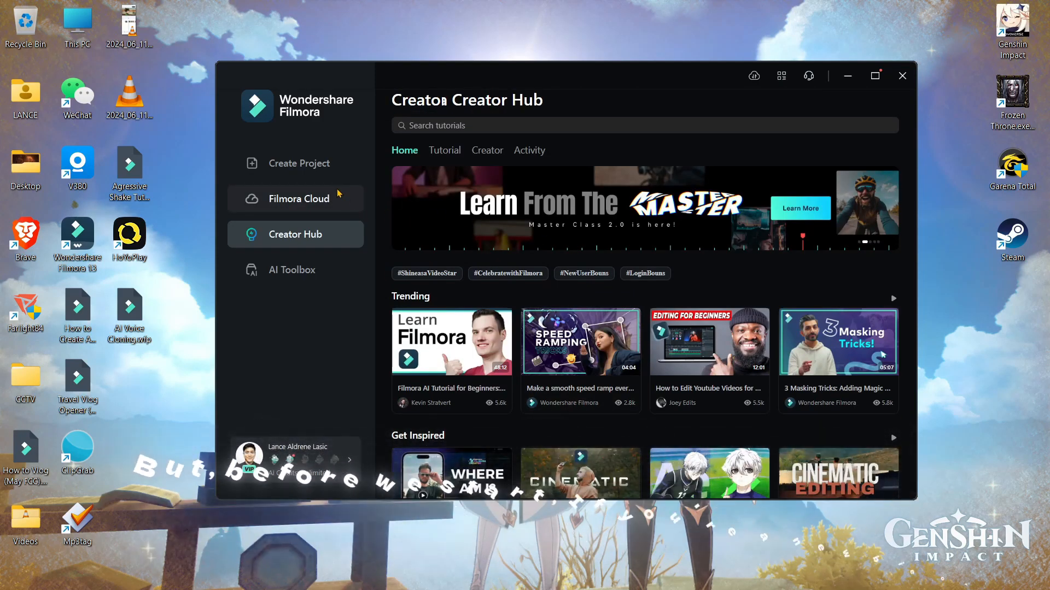
{"action": "left_click", "coordinate": [301, 163]}
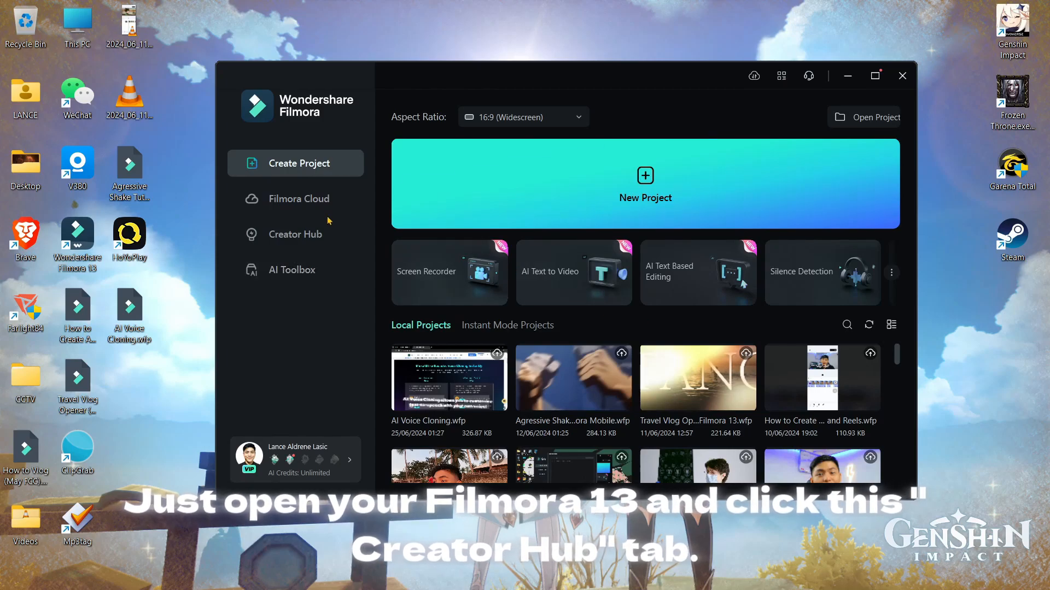
{"action": "left_click", "coordinate": [296, 234]}
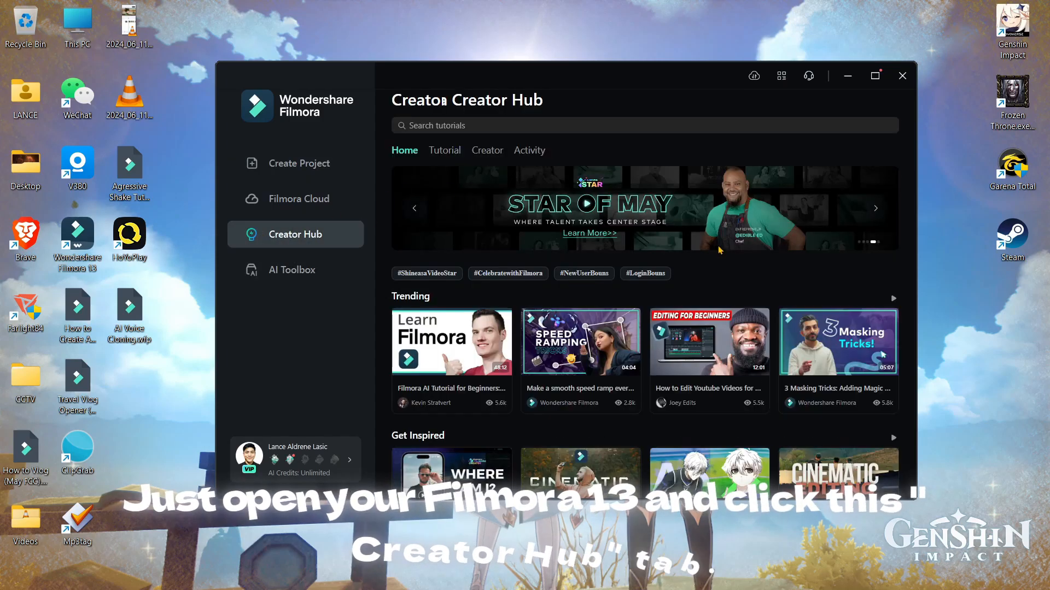
{"action": "scroll", "scroll_direction": "down", "scroll_amount": 3}
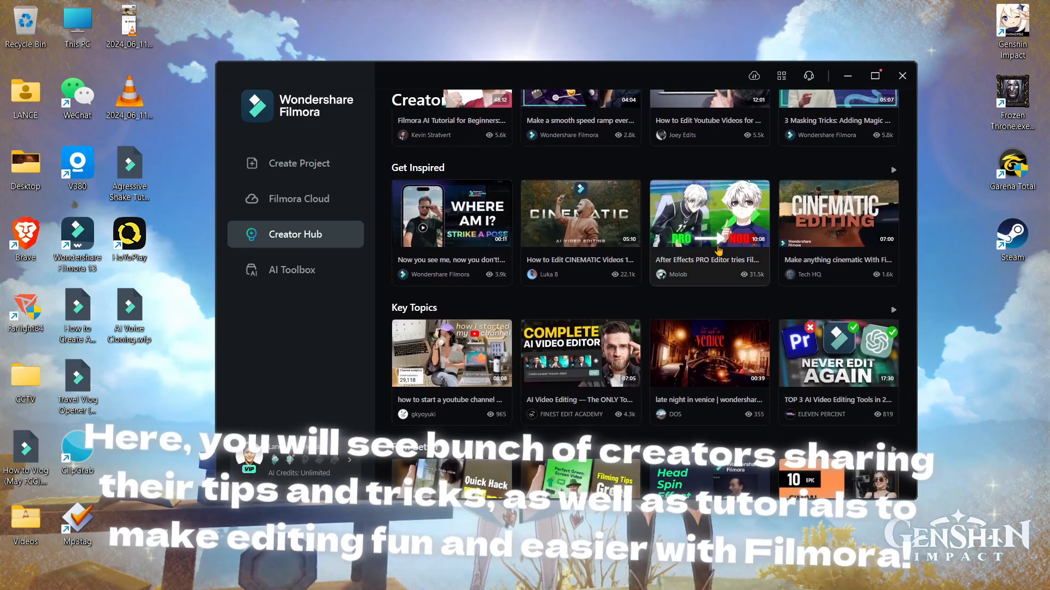
{"action": "scroll", "scroll_direction": "down", "scroll_amount": 3}
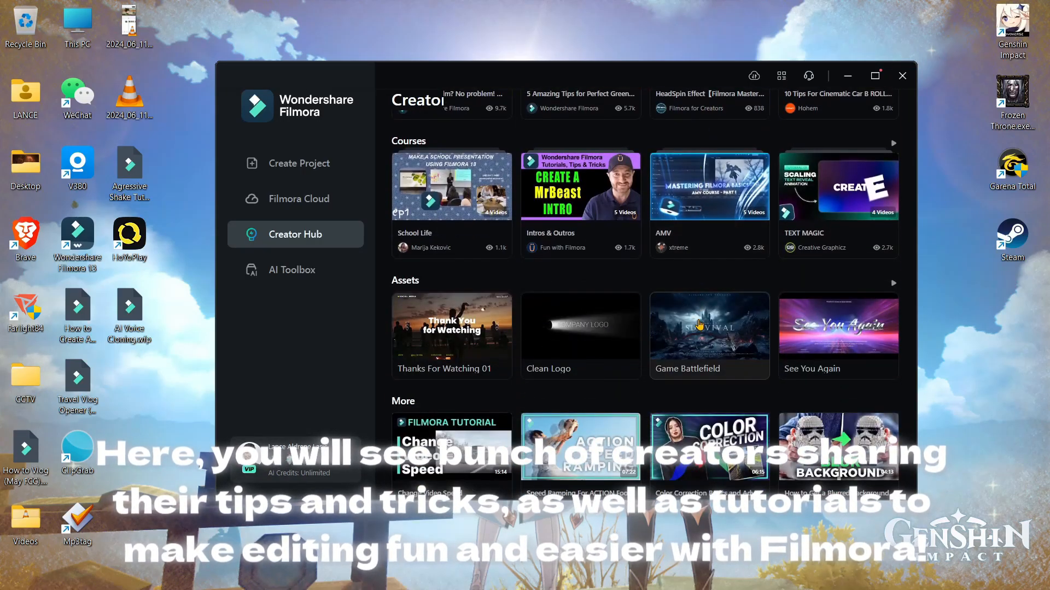
{"action": "scroll", "scroll_direction": "down", "scroll_amount": 3}
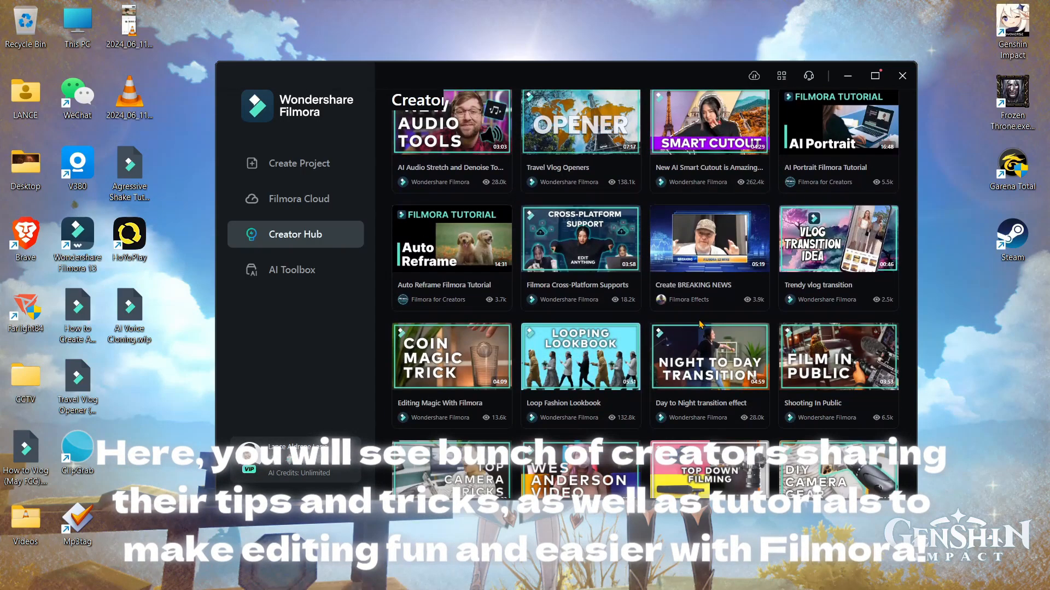
{"action": "scroll", "scroll_direction": "down", "scroll_amount": 3}
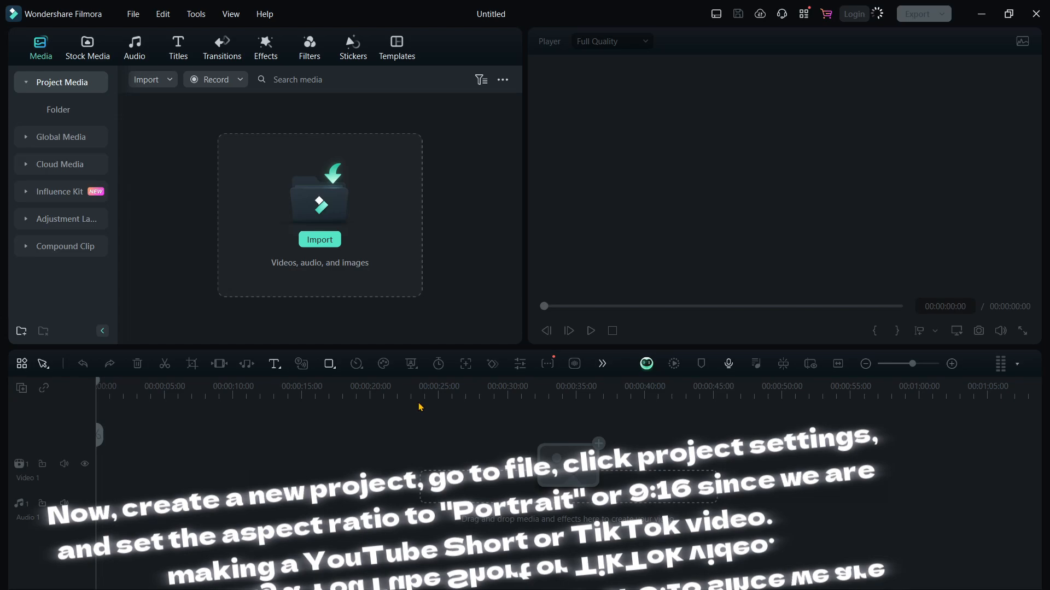
Step: Set the project aspect ratio to 9:16 portrait at 1080x1920
{"action": "left_click", "coordinate": [133, 13]}
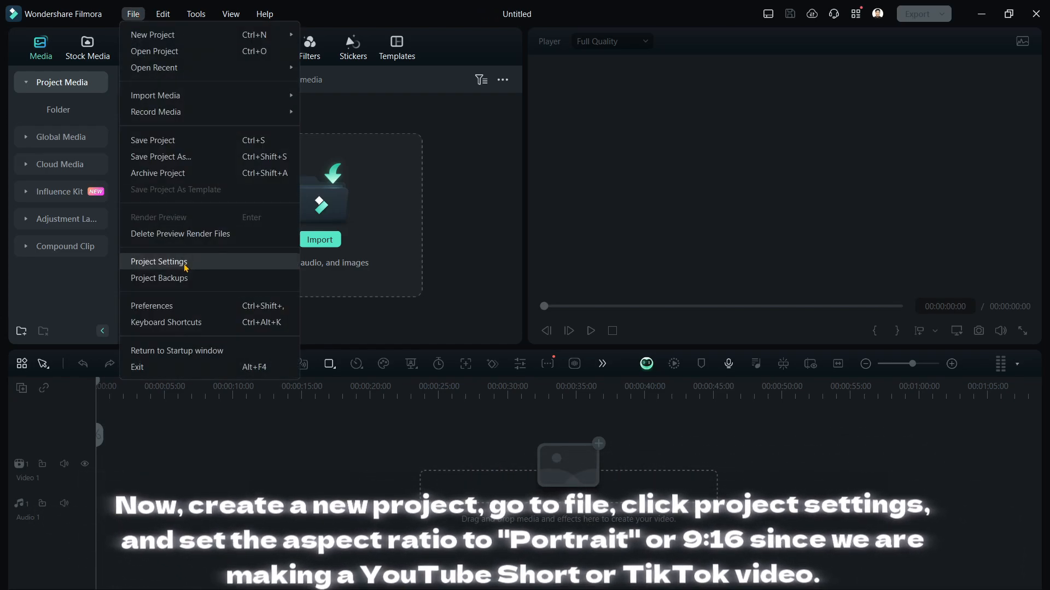
{"action": "left_click", "coordinate": [158, 262]}
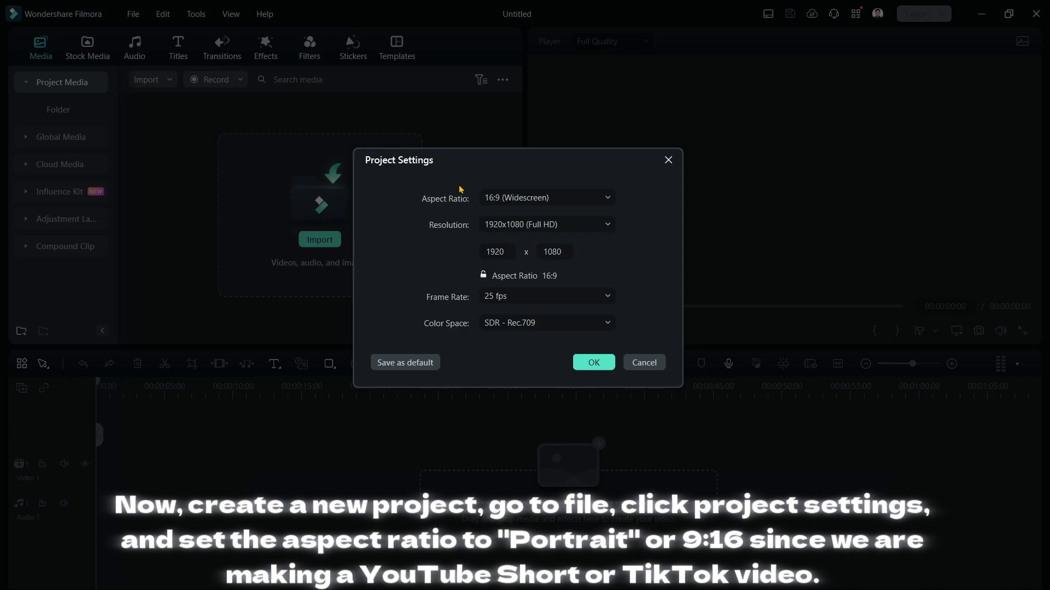
{"action": "left_click", "coordinate": [545, 198]}
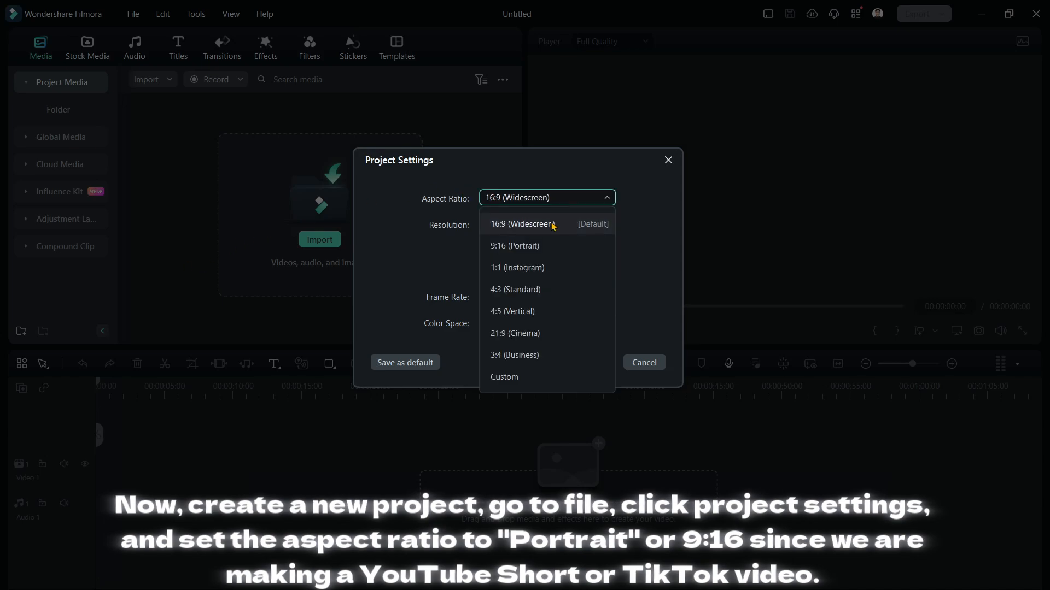
{"action": "left_click", "coordinate": [514, 245]}
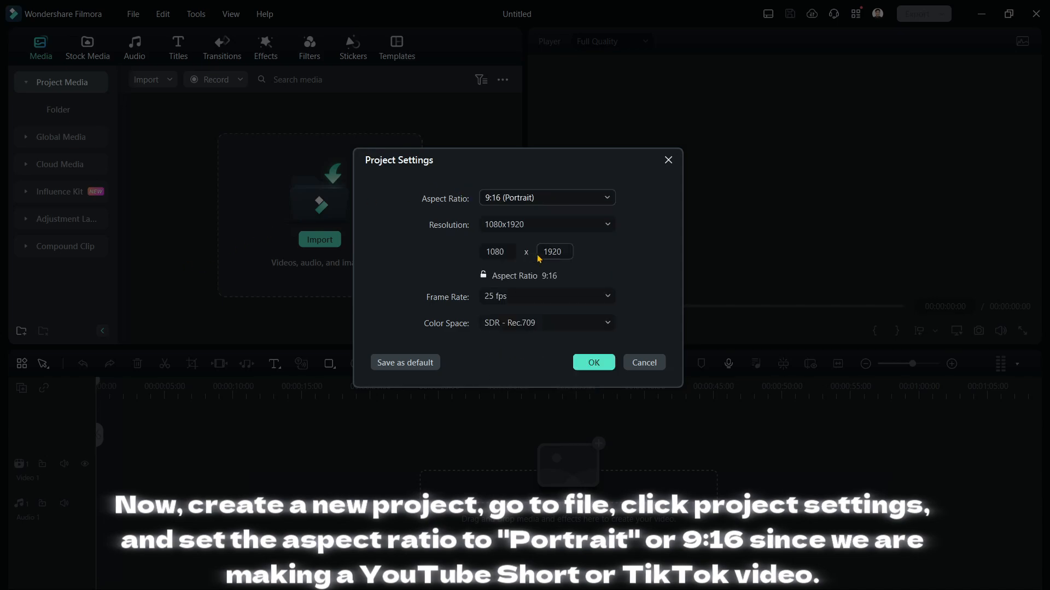
{"action": "left_click", "coordinate": [591, 362]}
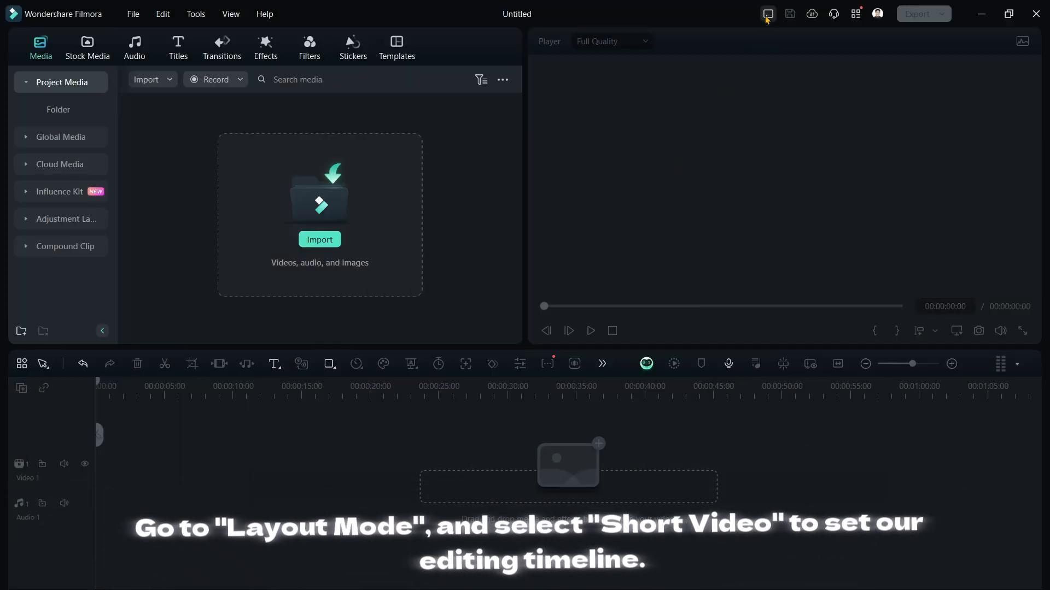
{"action": "mouse_move", "coordinate": [767, 13]}
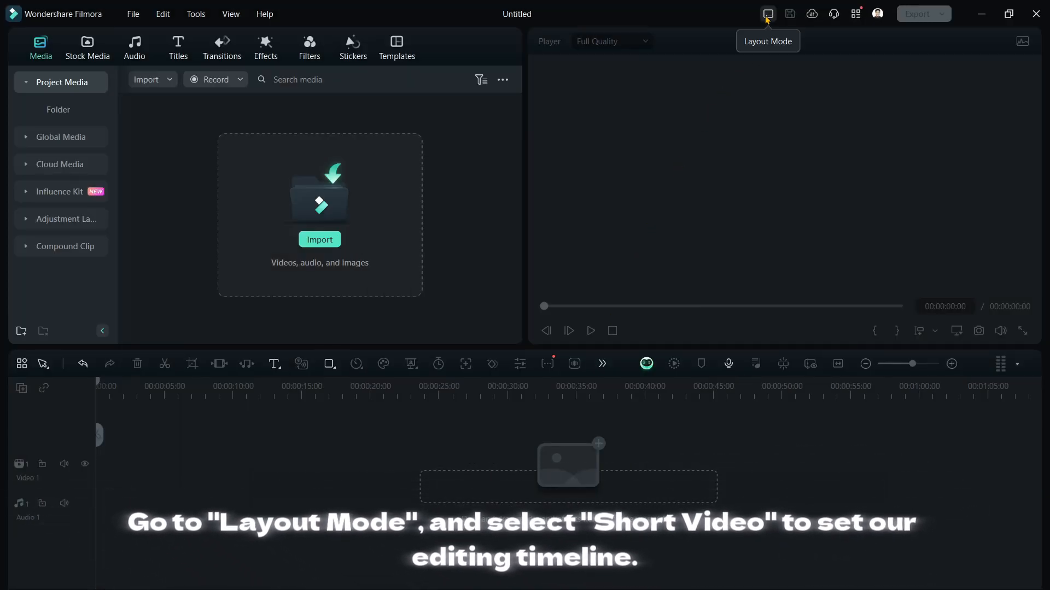
Step: Switch the editor layout mode to Short Video
{"action": "left_click", "coordinate": [767, 13]}
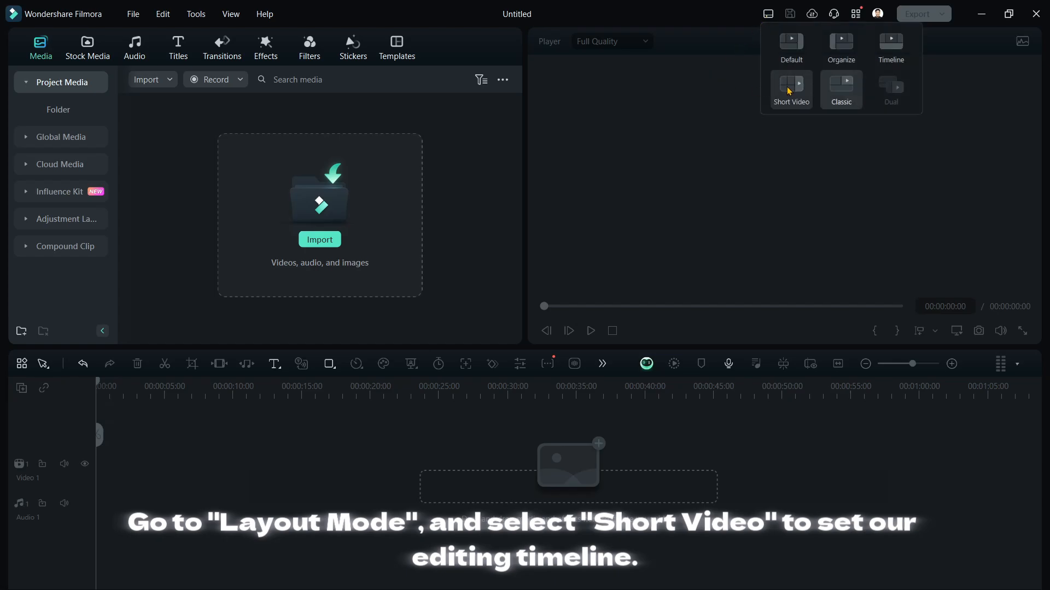
{"action": "left_click", "coordinate": [790, 89]}
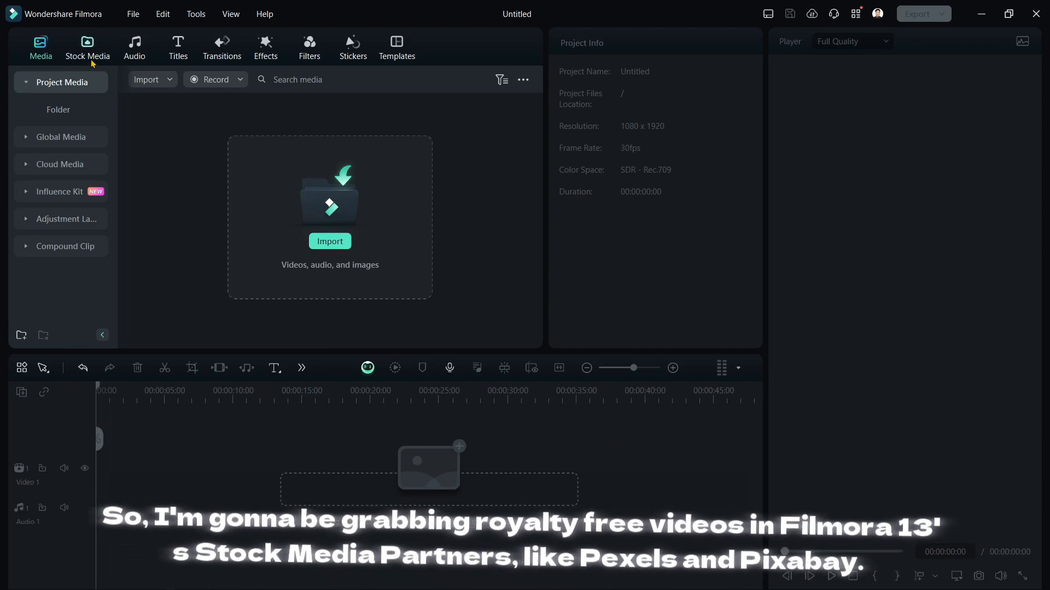
Step: Go to Pexels through the Stock Media partners list and confirm the redirect
{"action": "left_click", "coordinate": [87, 47]}
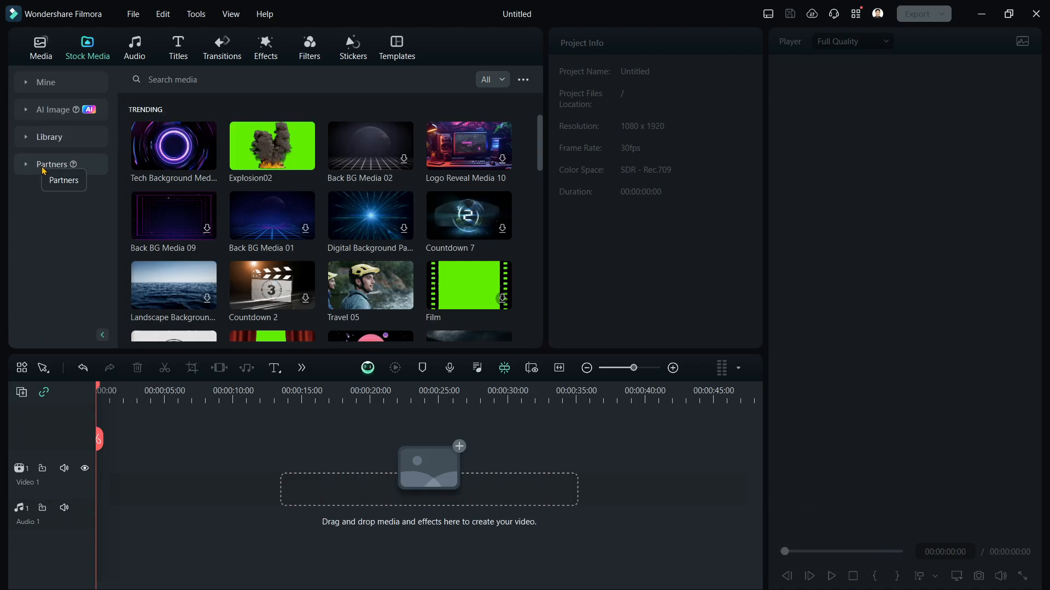
{"action": "left_click", "coordinate": [52, 164]}
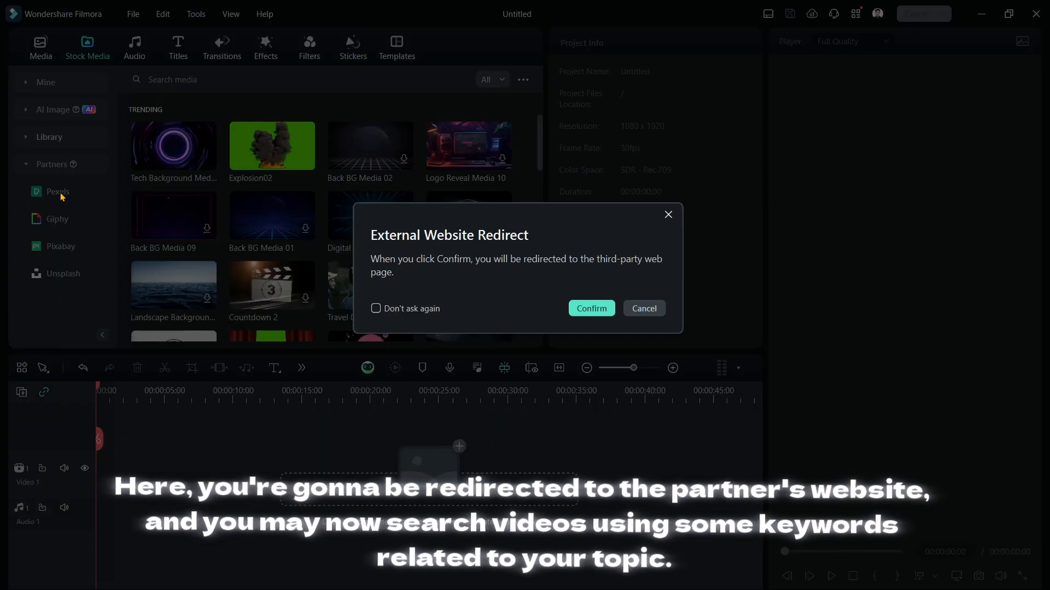
{"action": "left_click", "coordinate": [591, 309]}
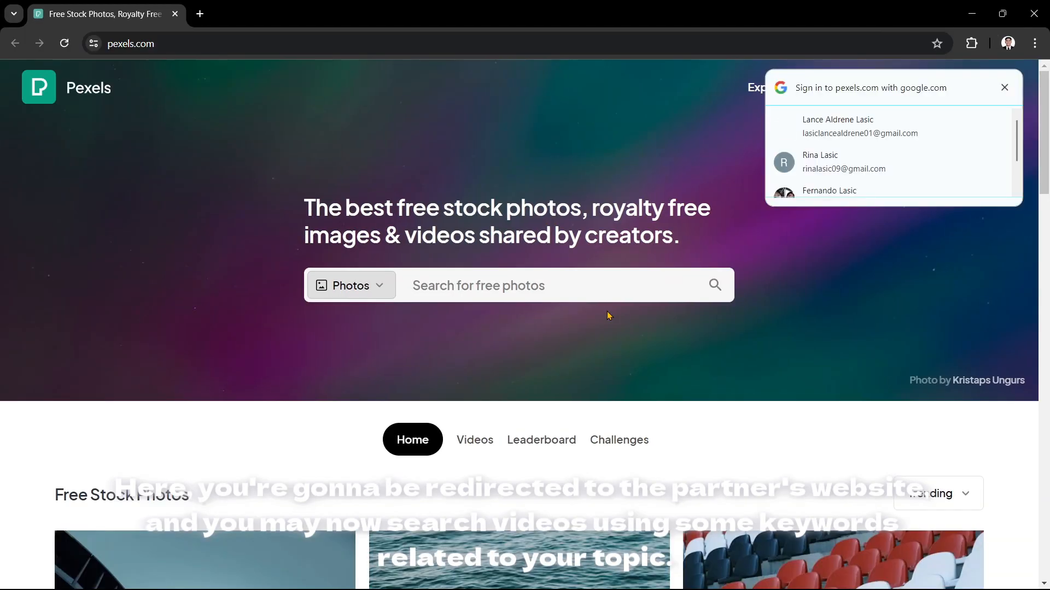
Step: Search Pexels videos for 'cars' and scroll through the vertical car clips
{"action": "left_click", "coordinate": [348, 285]}
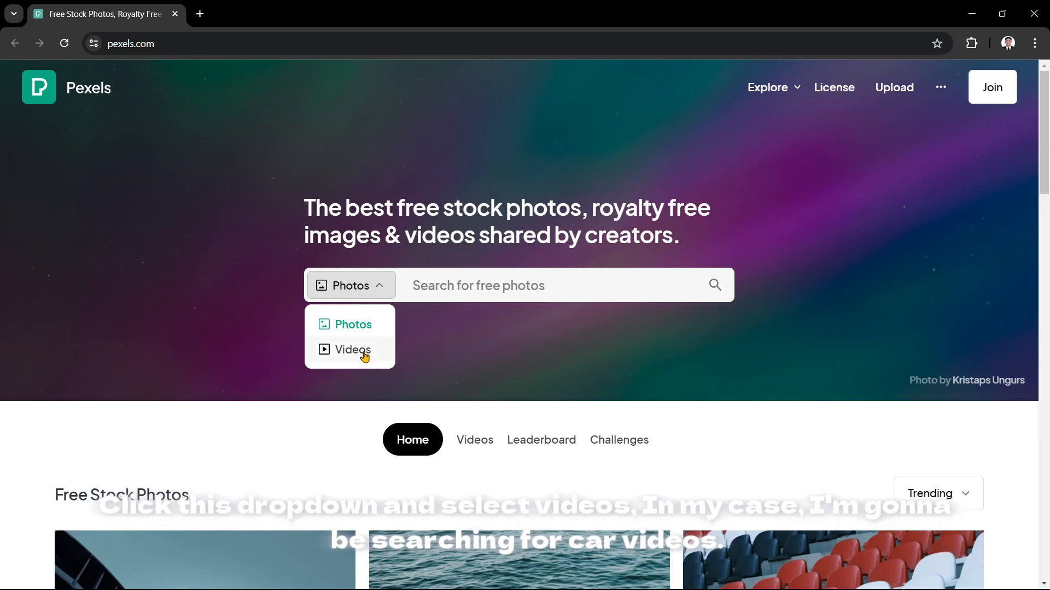
{"action": "type", "text": "cars"}
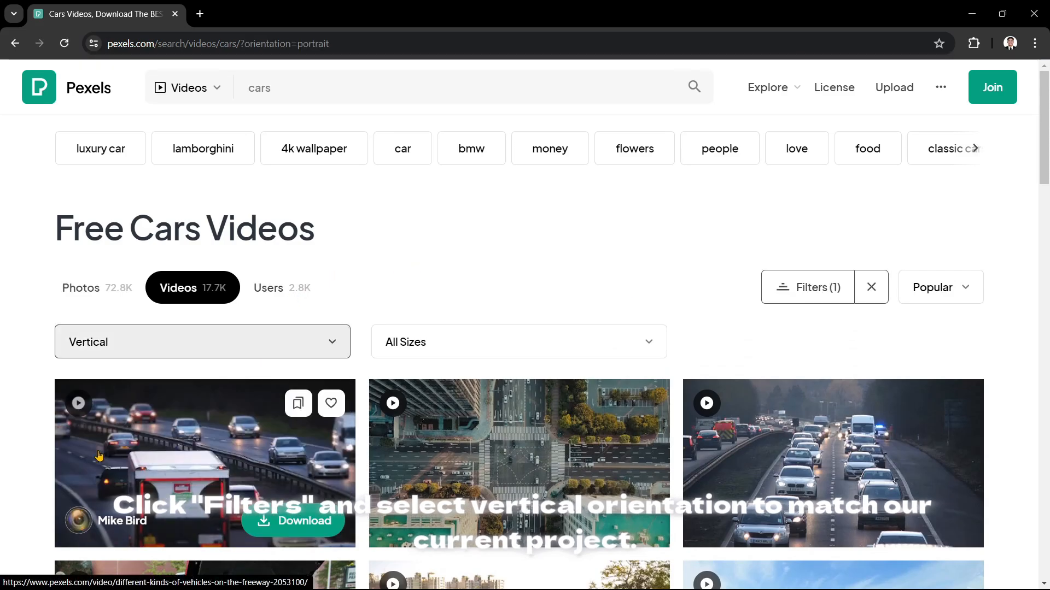
{"action": "scroll", "scroll_direction": "down", "scroll_amount": 3}
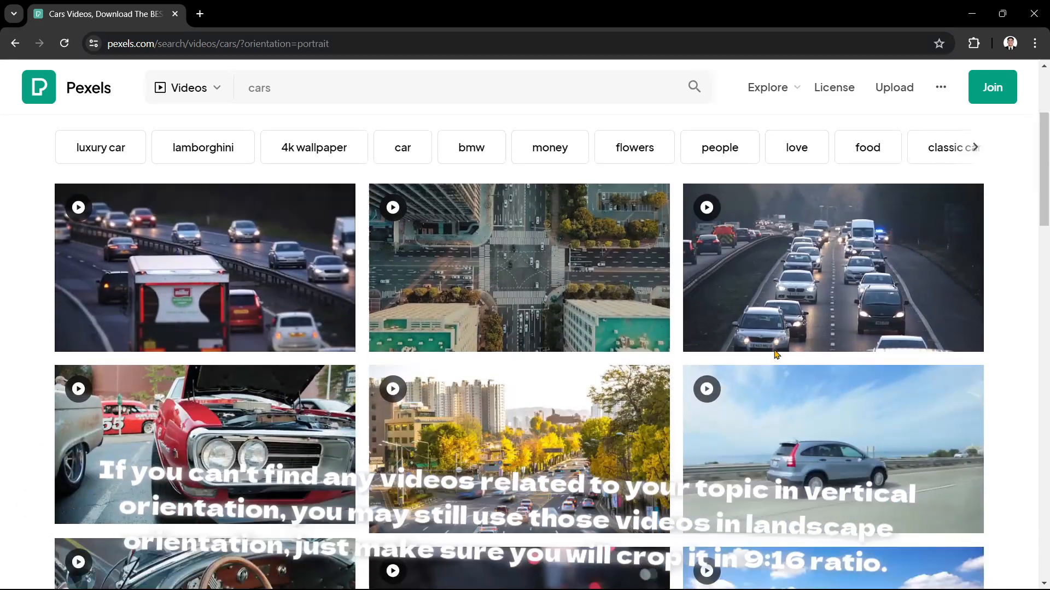
{"action": "scroll", "scroll_direction": "down", "scroll_amount": 3}
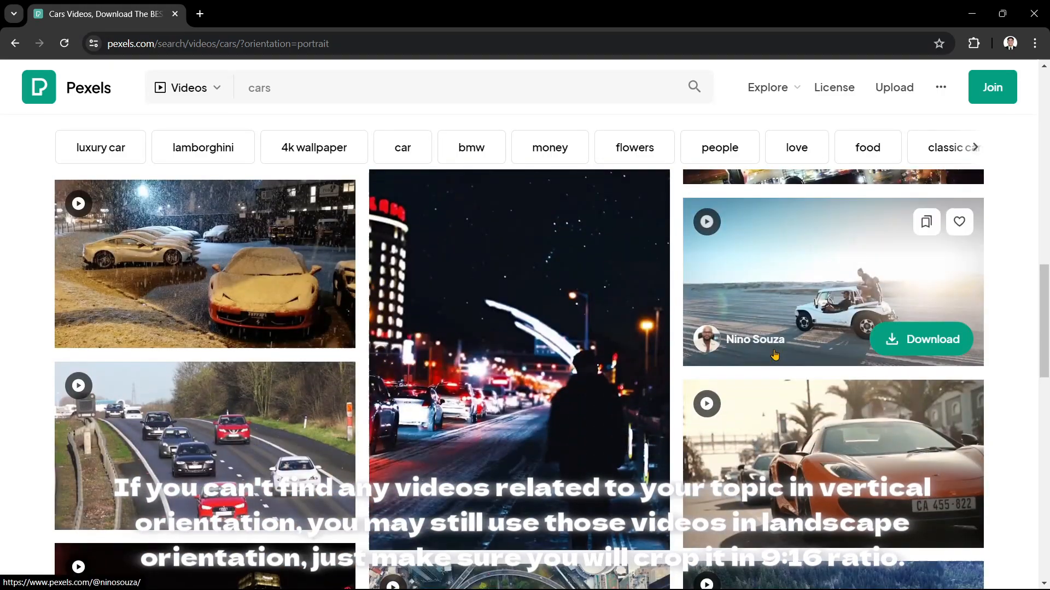
{"action": "scroll", "scroll_direction": "down", "scroll_amount": 3}
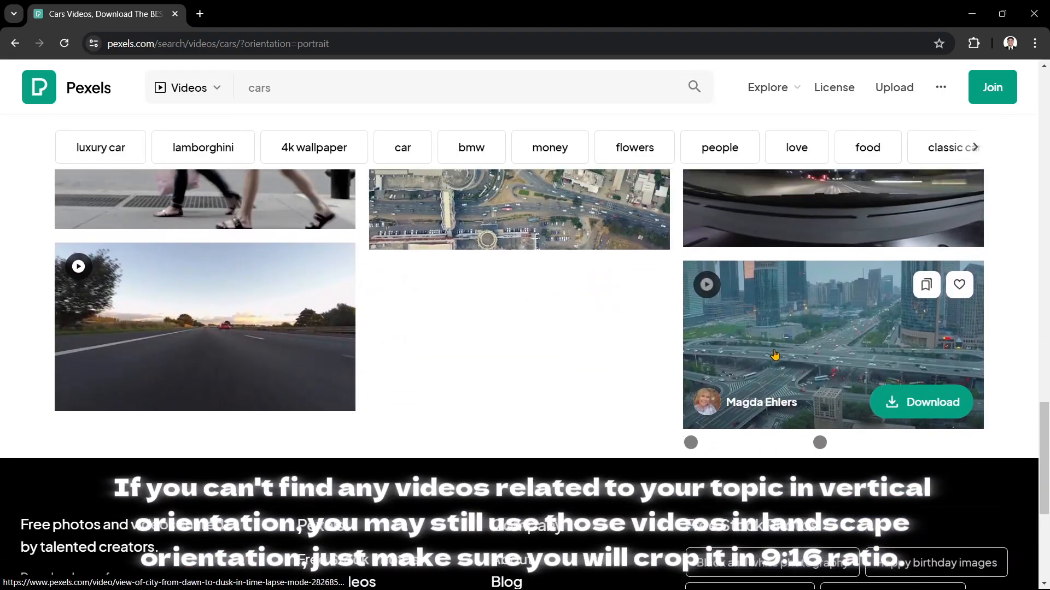
{"action": "scroll", "scroll_direction": "down", "scroll_amount": 3}
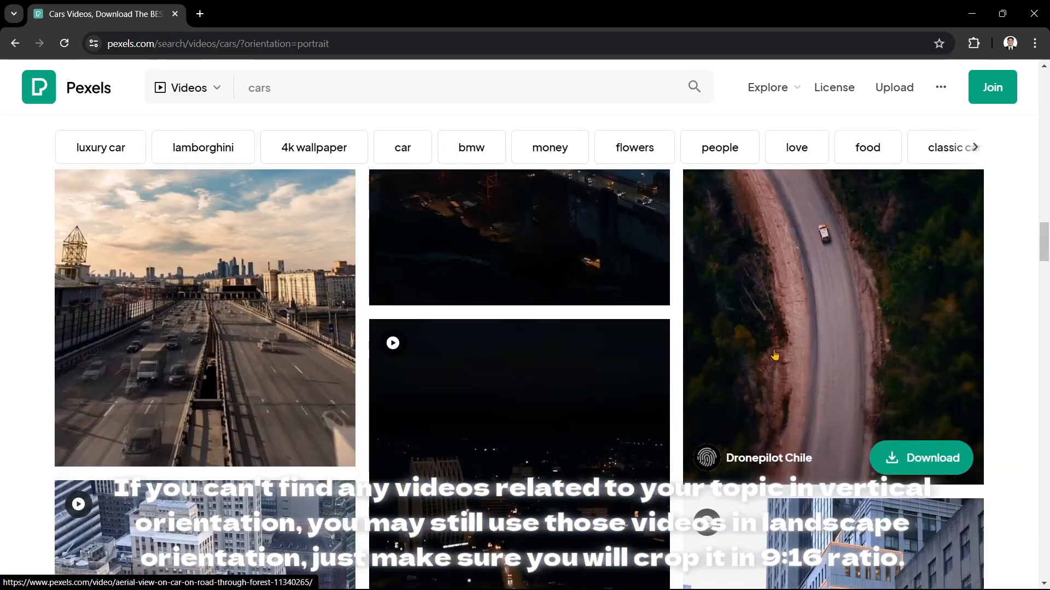
{"action": "scroll", "scroll_direction": "down", "scroll_amount": 3}
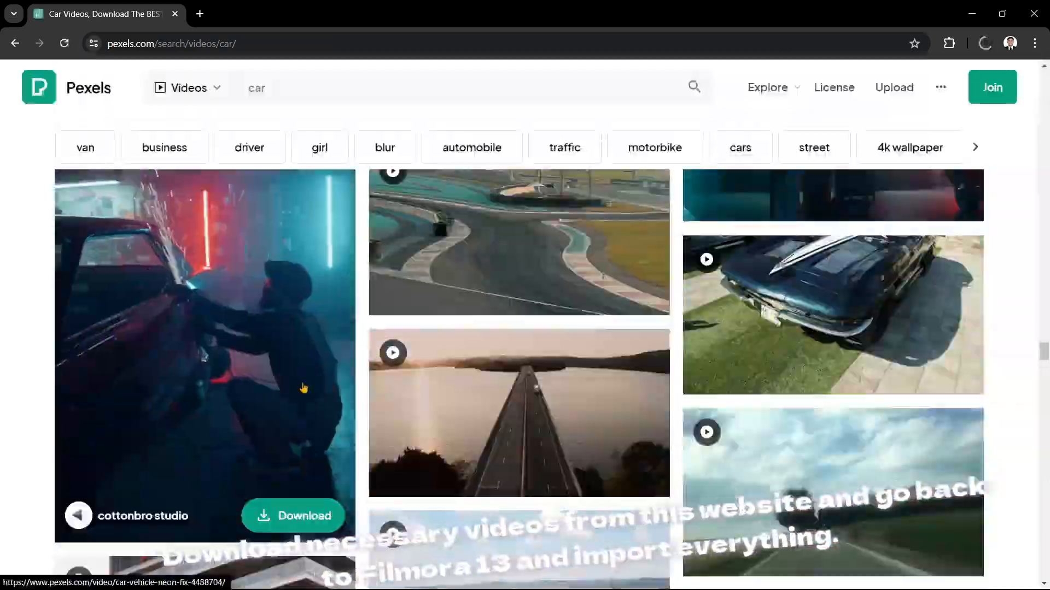
{"action": "scroll", "scroll_direction": "down", "scroll_amount": 3}
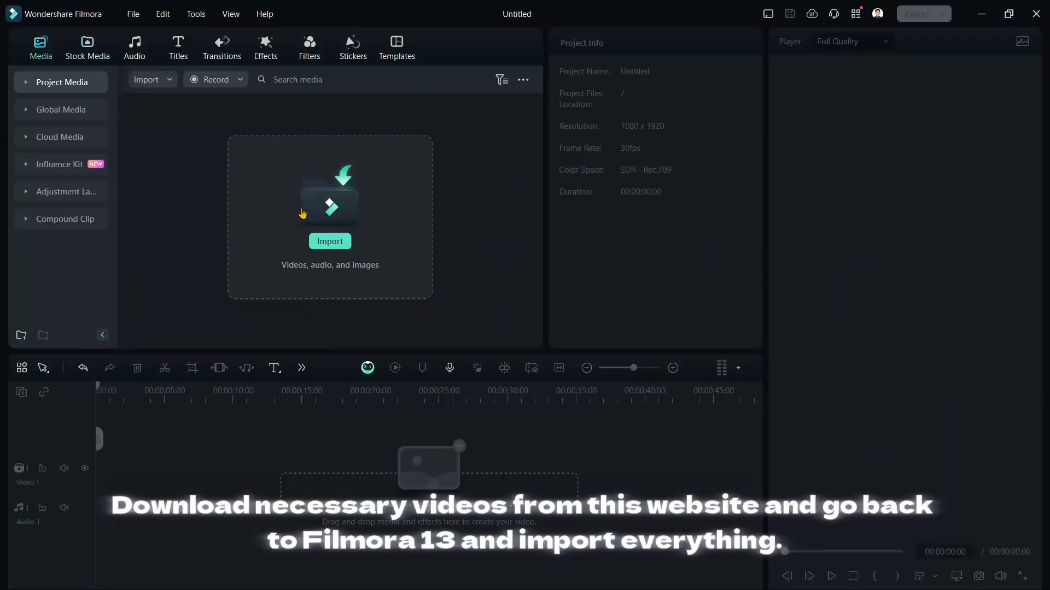
Step: Import the eight downloaded car clips and place them on the Video 1 track
{"action": "left_click", "coordinate": [329, 241]}
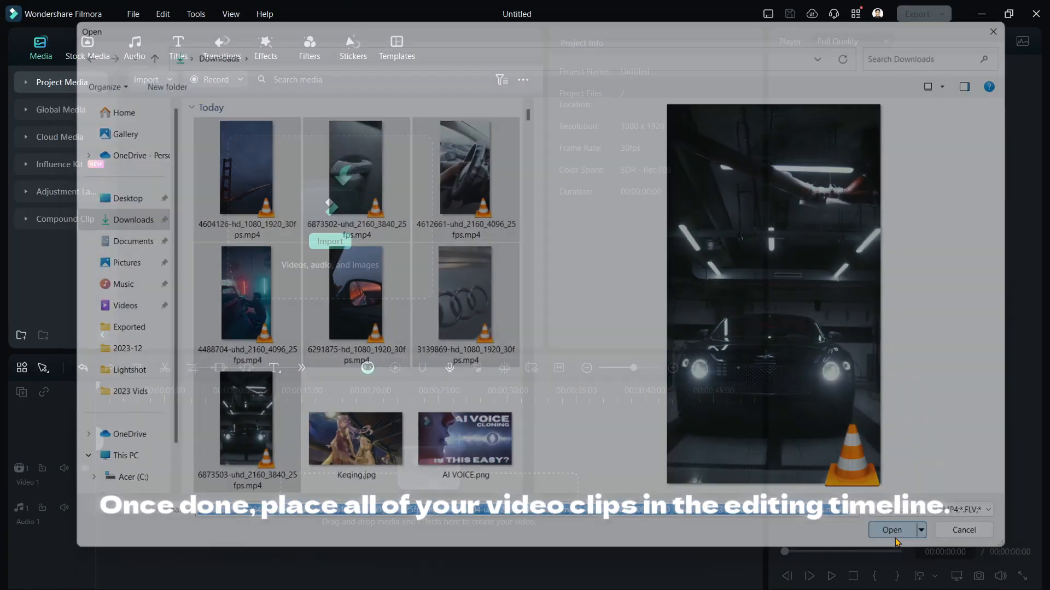
{"action": "left_click", "coordinate": [892, 530]}
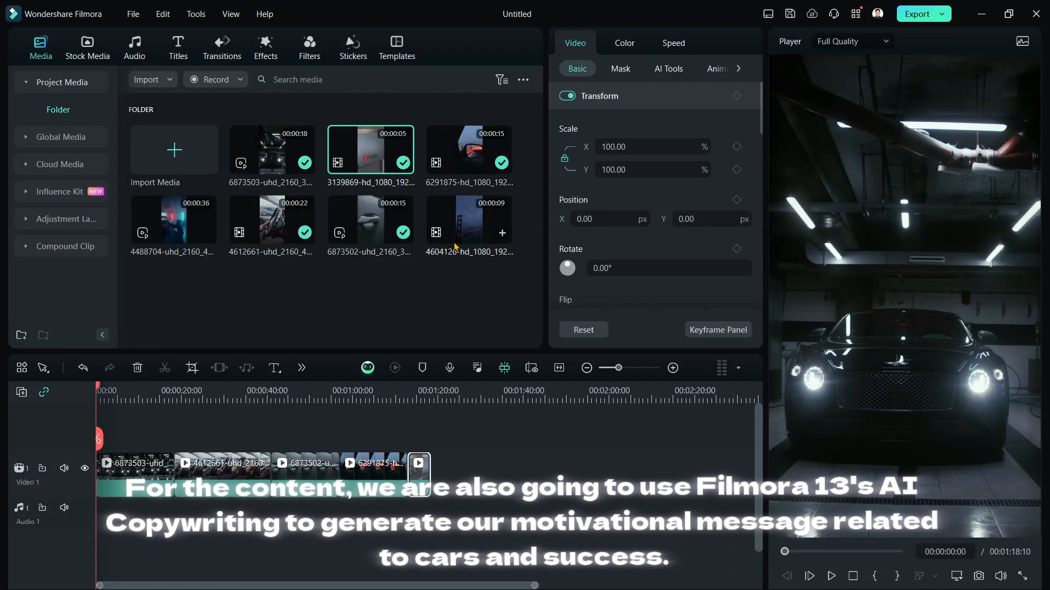
{"action": "left_click", "coordinate": [173, 220]}
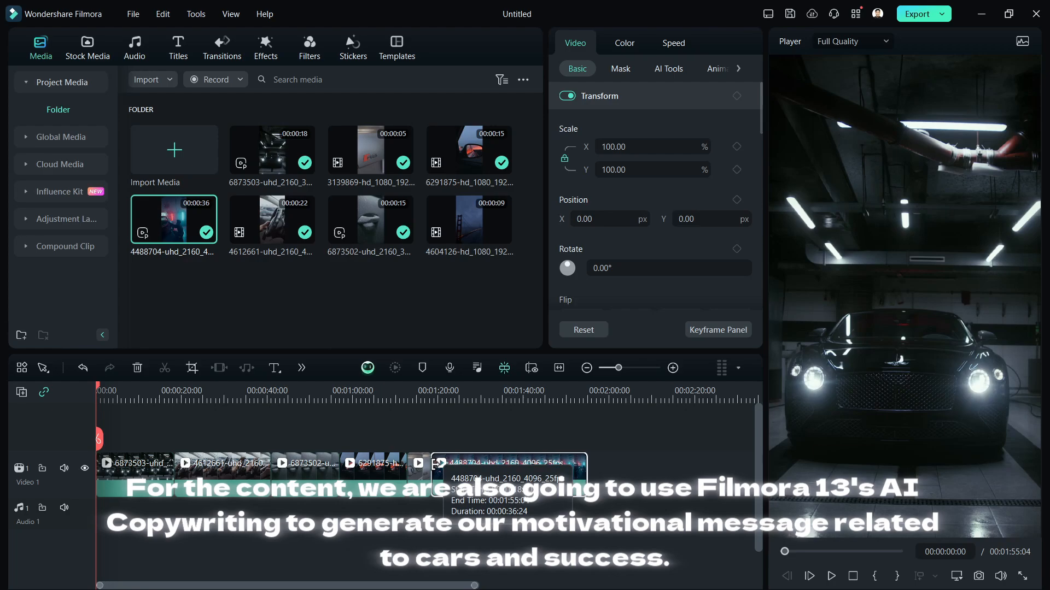
{"action": "left_click", "coordinate": [177, 47]}
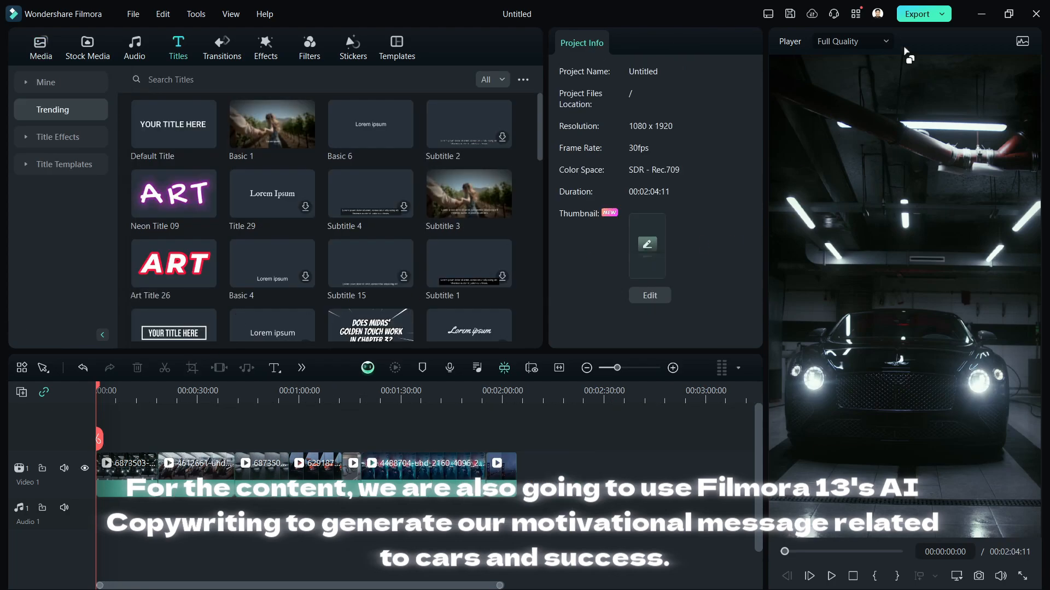
Step: Generate a first-person motivational cars-and-success article with AI Copywriting
{"action": "left_click", "coordinate": [918, 13]}
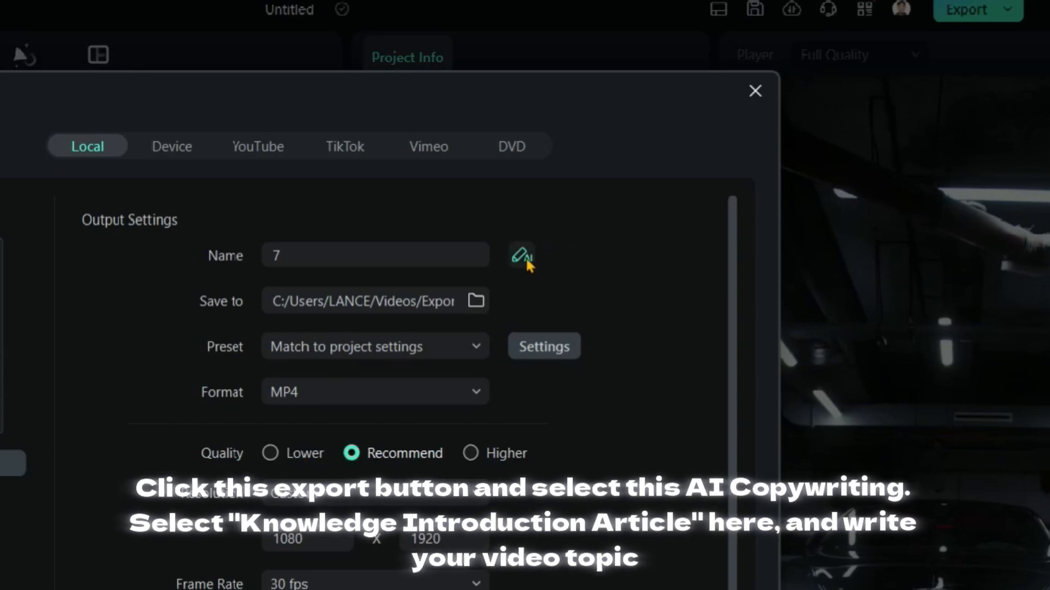
{"action": "left_click", "coordinate": [521, 256]}
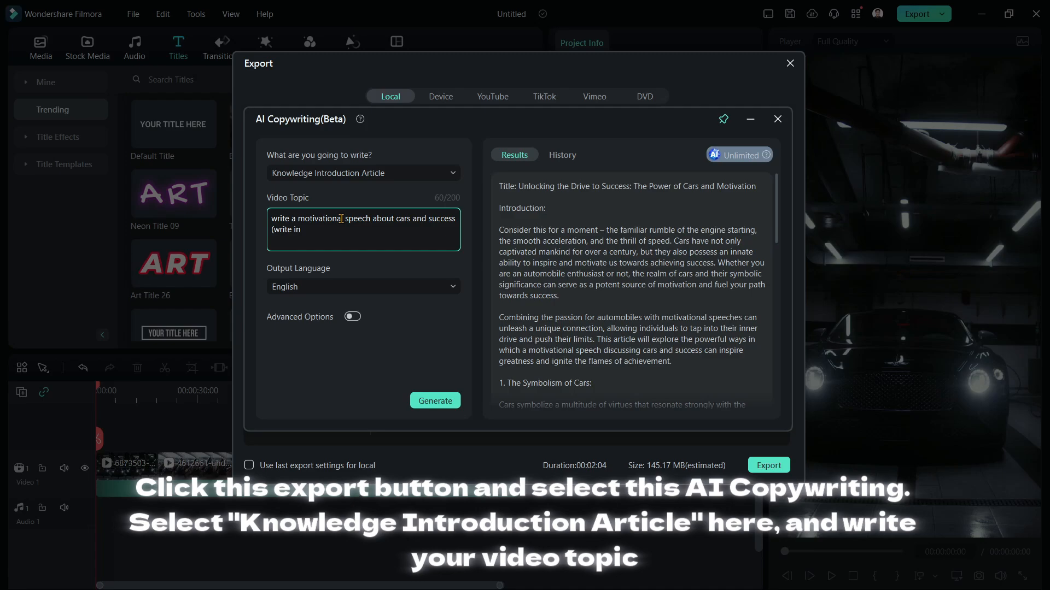
{"action": "type", "text": "first person view)"}
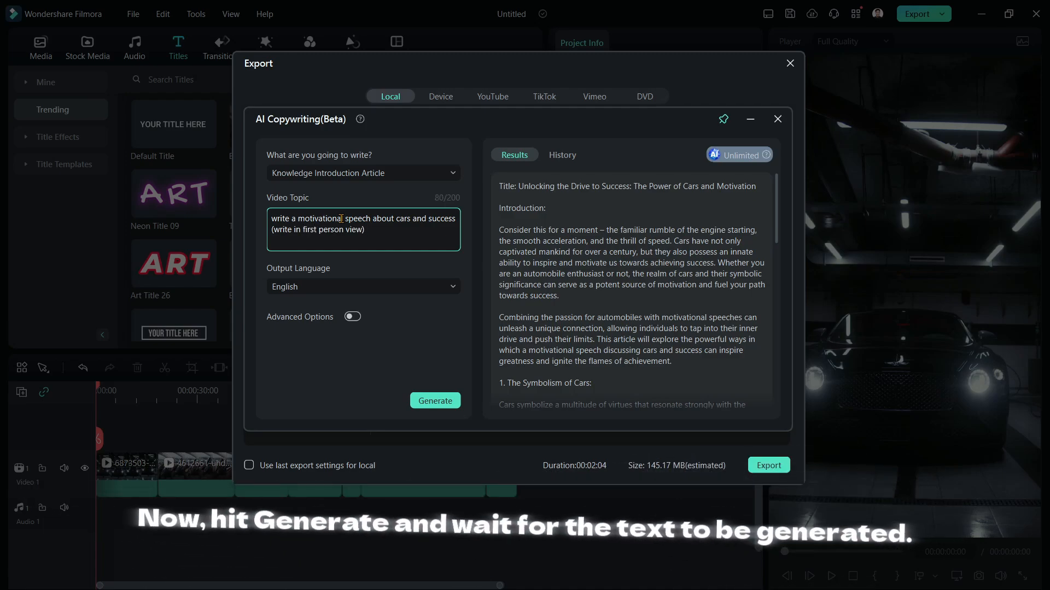
{"action": "left_click", "coordinate": [434, 401]}
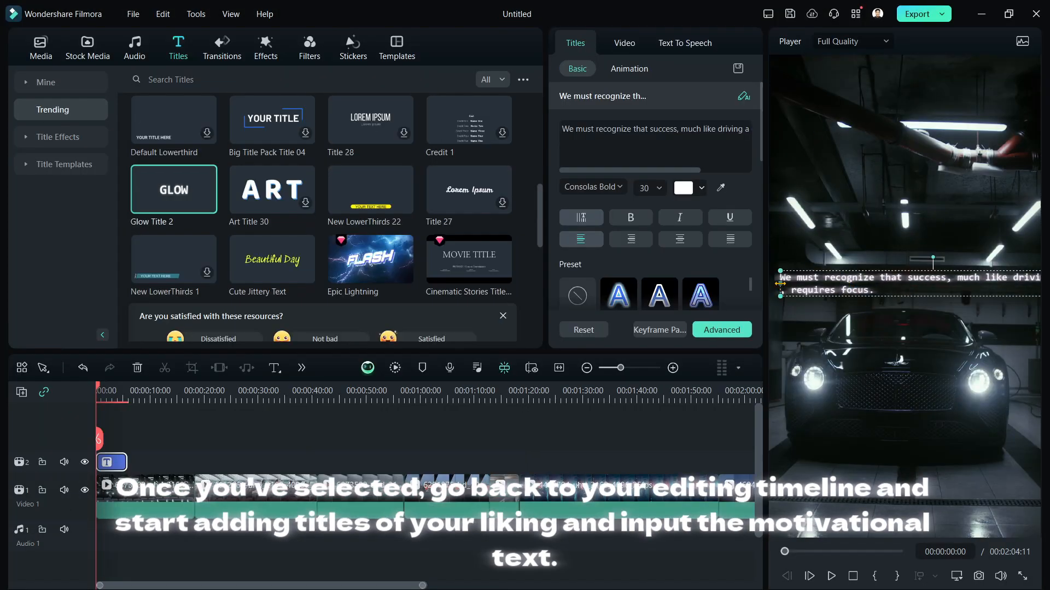
Step: Put the article's opening line in a Glow Title 2 title above the clips
{"action": "left_click", "coordinate": [628, 68]}
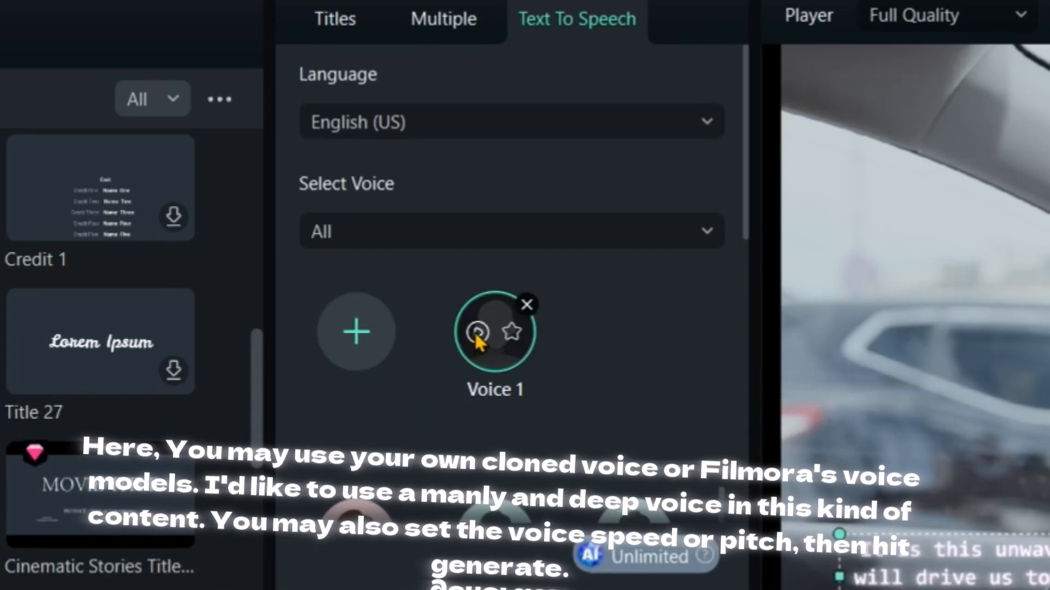
Step: Generate voiceover for the five titles using the deep male voice Marcus
{"action": "left_click", "coordinate": [511, 230]}
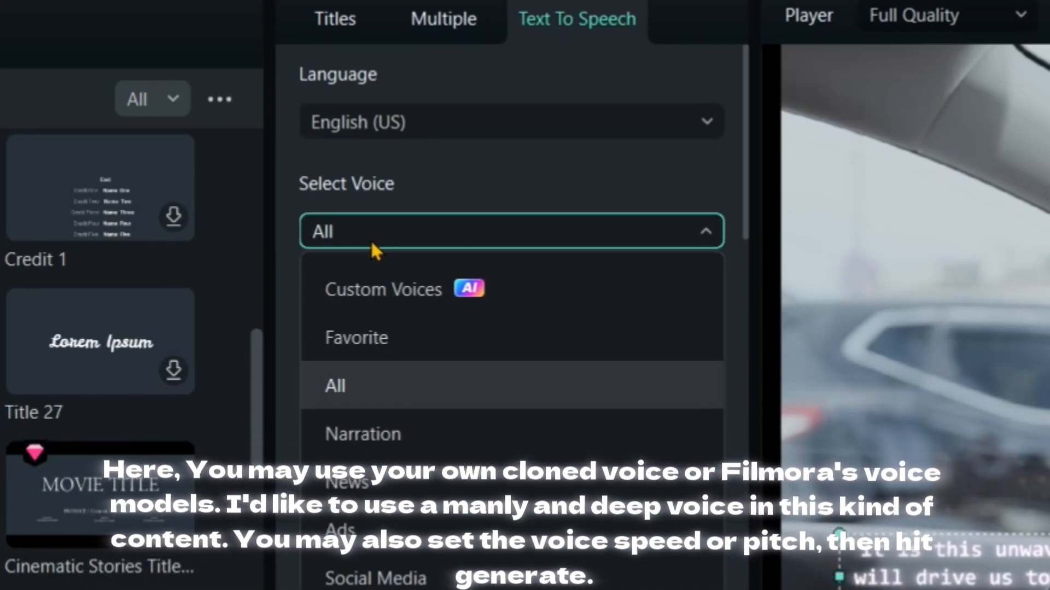
{"action": "left_click", "coordinate": [384, 289]}
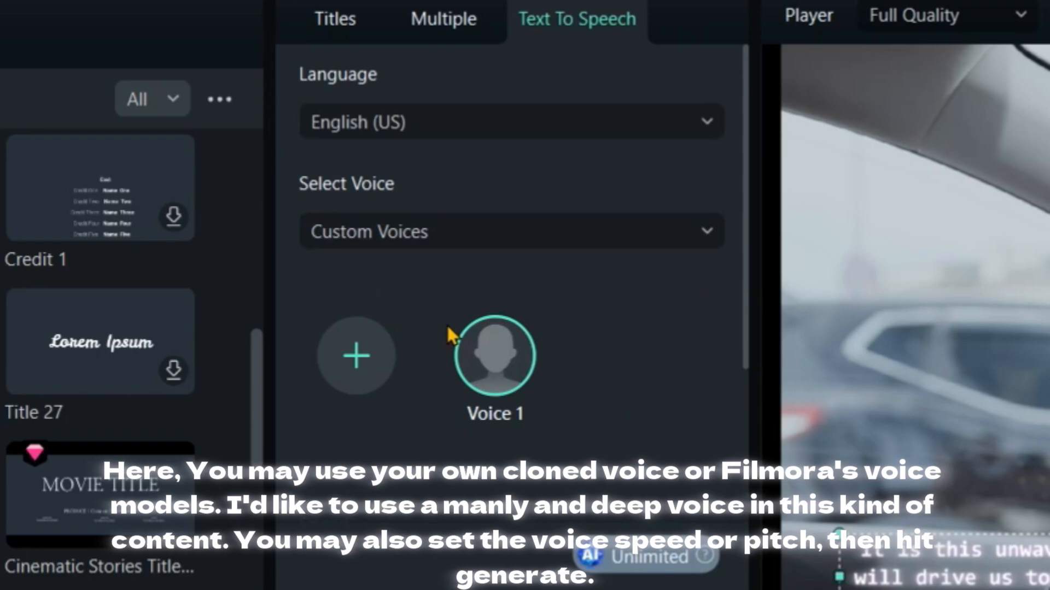
{"action": "left_click", "coordinate": [510, 230]}
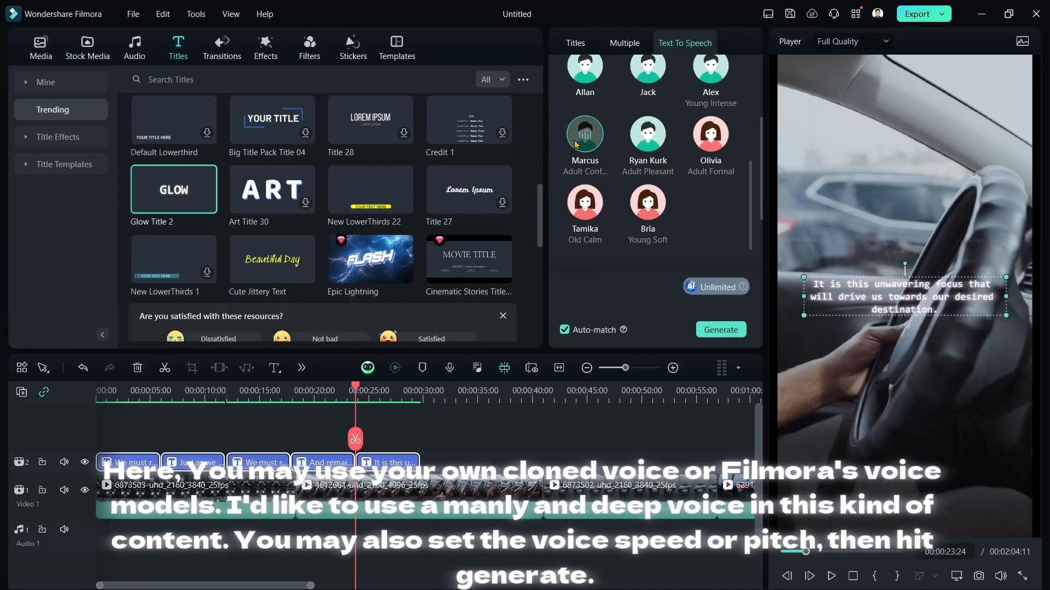
{"action": "left_click", "coordinate": [721, 329]}
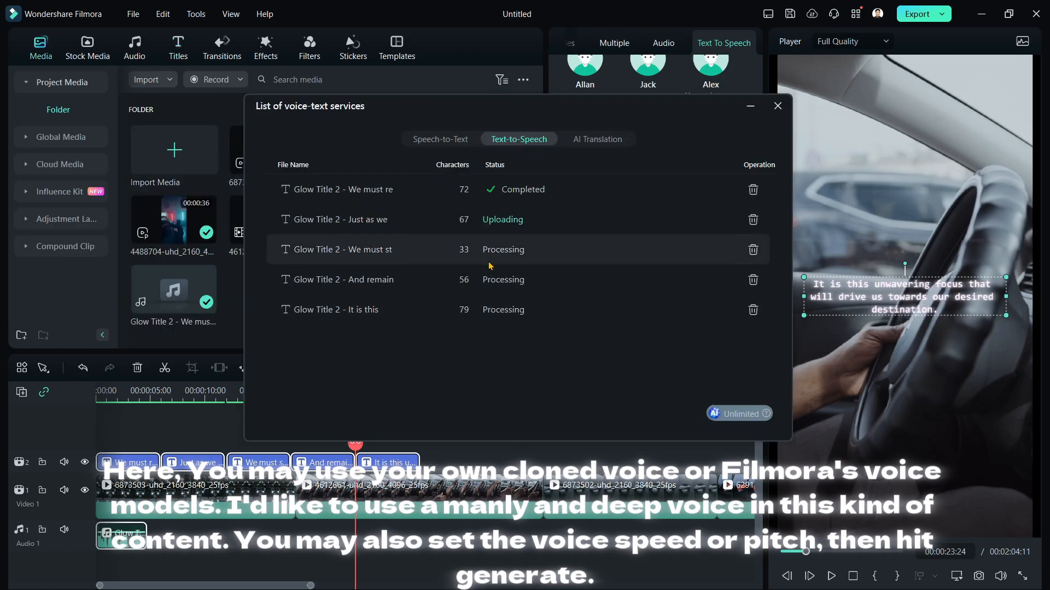
{"action": "left_click", "coordinate": [778, 106]}
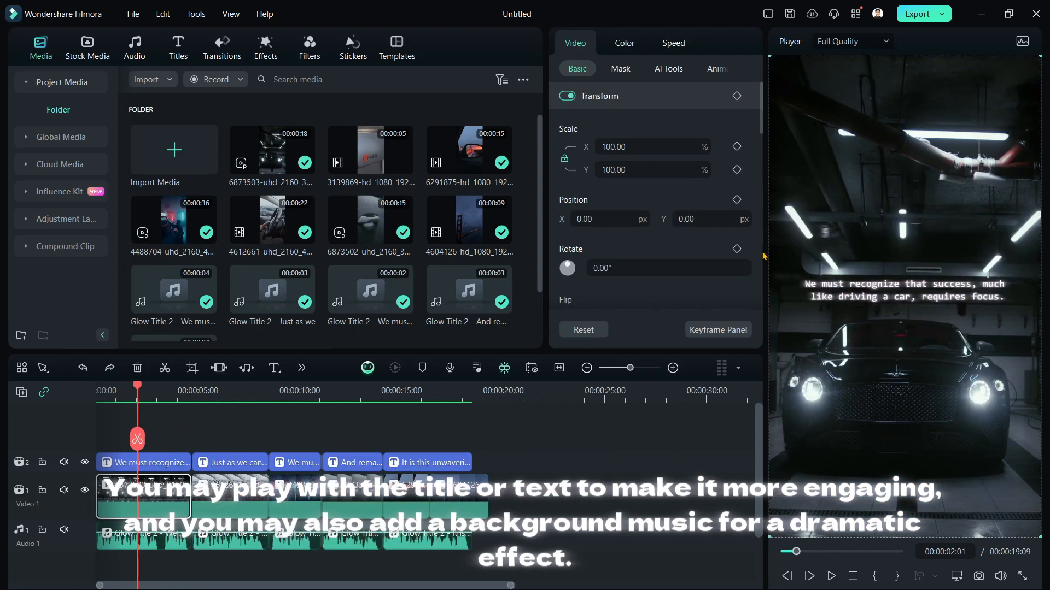
Step: Add background music on Audio 2 and export Motivational Video.mp4
{"action": "left_click", "coordinate": [134, 47]}
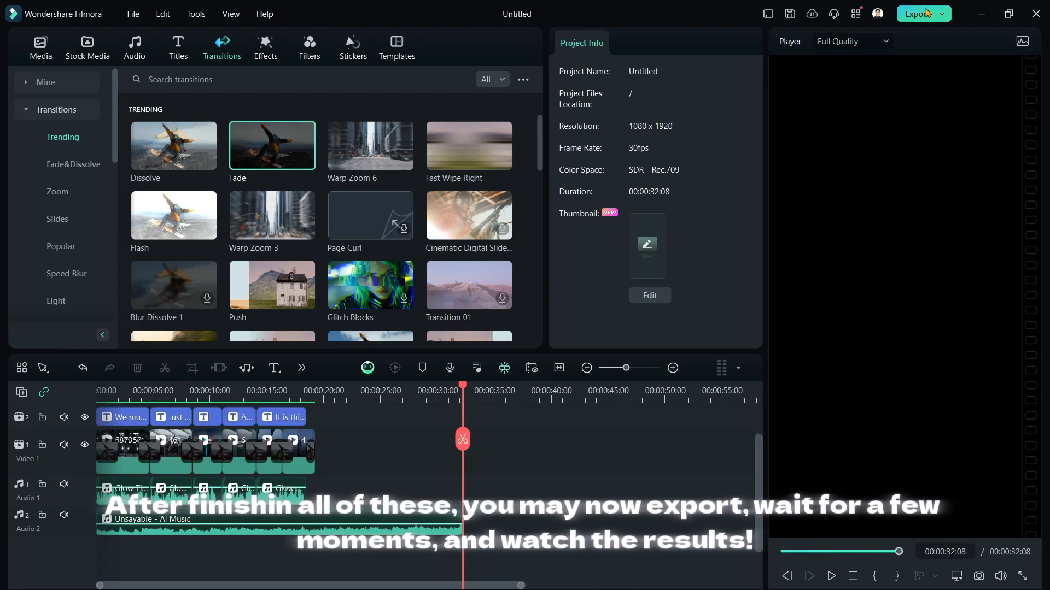
{"action": "left_click", "coordinate": [918, 13]}
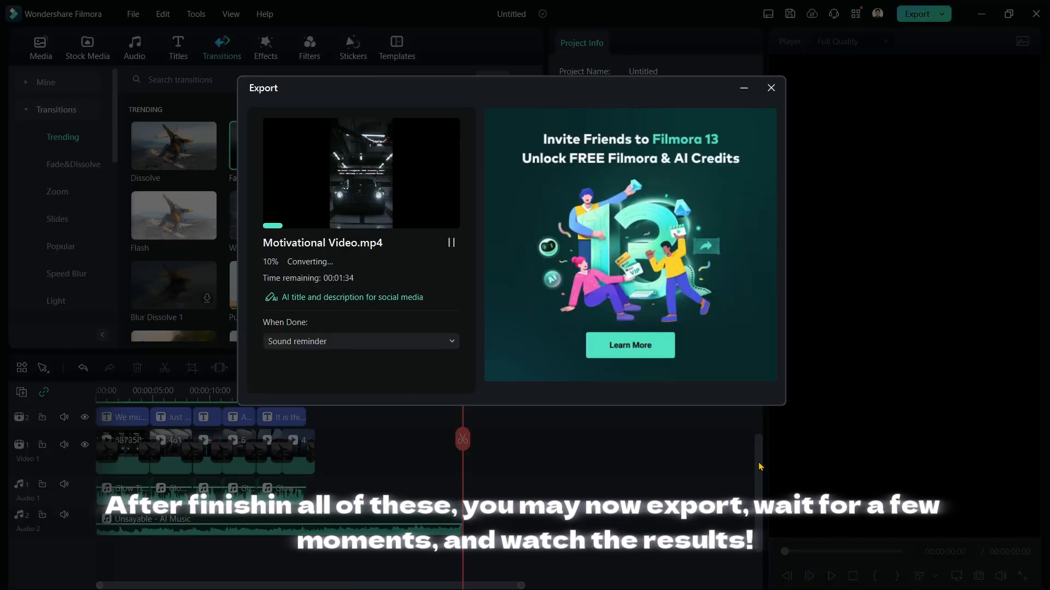